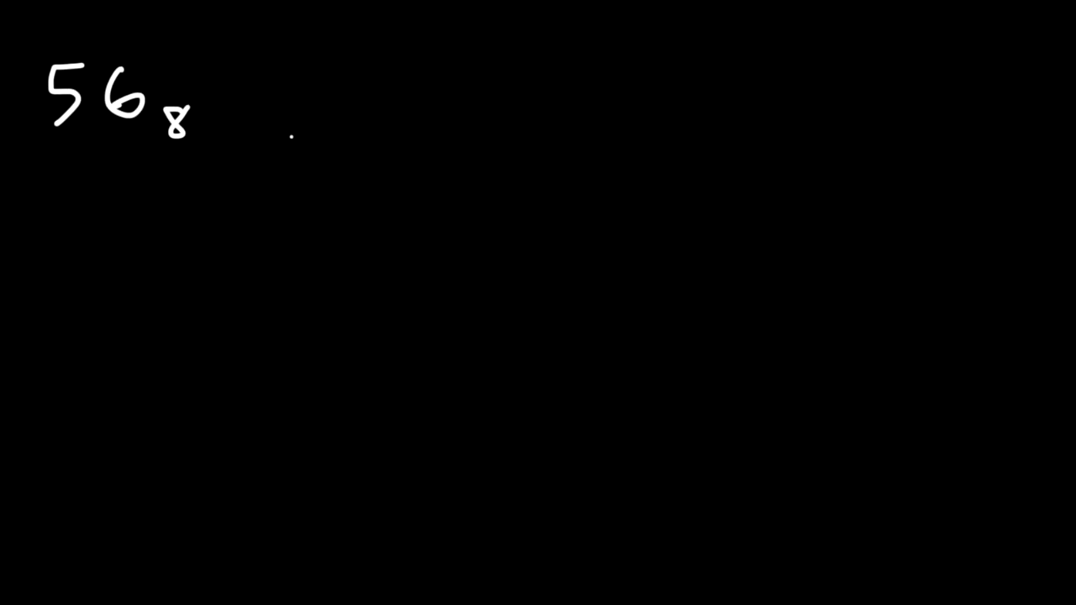
- Write octal 56 → Binary, then digits 5 and 6 below with 4-2-1 weights started
left_click_drag(219, 92, 306, 101)
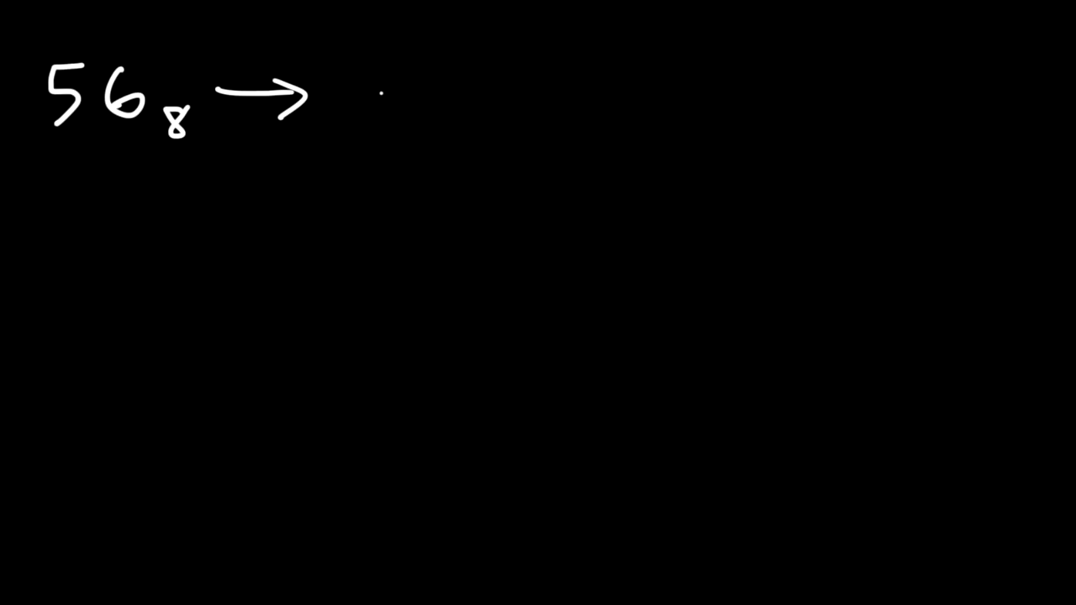
type("Binary₂")
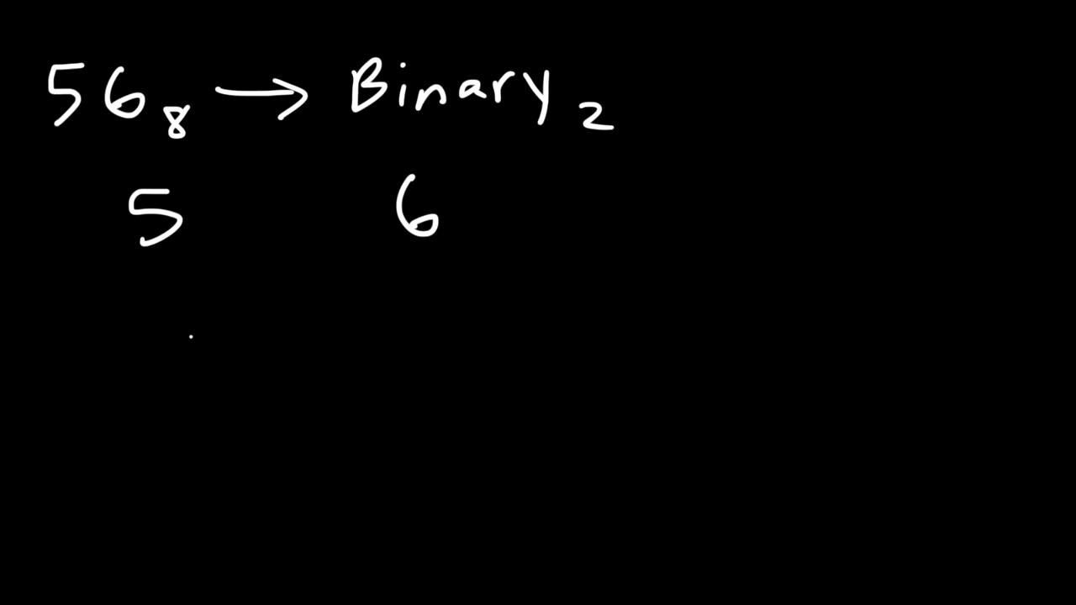
type("42")
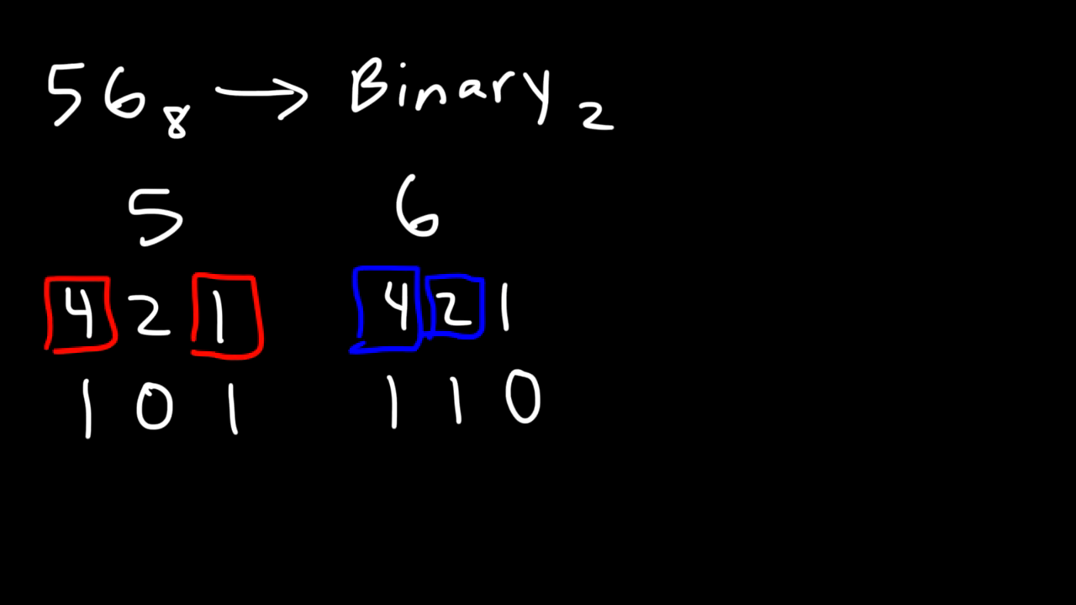
- Write the bits 101 under 5 and 110 under 6 using the boxed 4-2-1 weights
type("56")
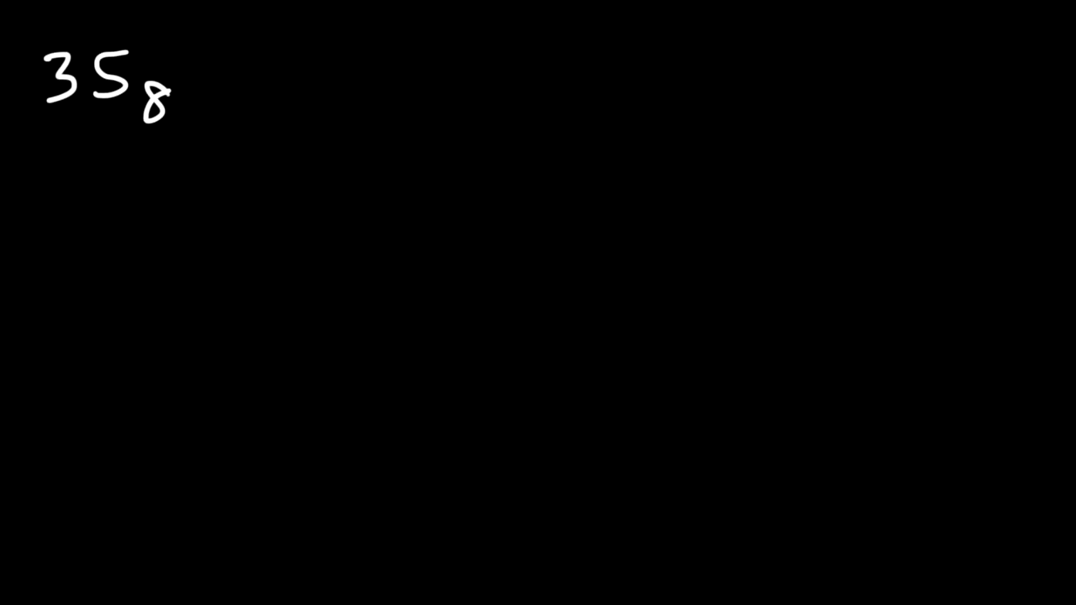
- Write octal 35 → Binary and convert 3 to 011 and 5 to 101 via 4-2-1 weights
left_click_drag(215, 80, 344, 84)
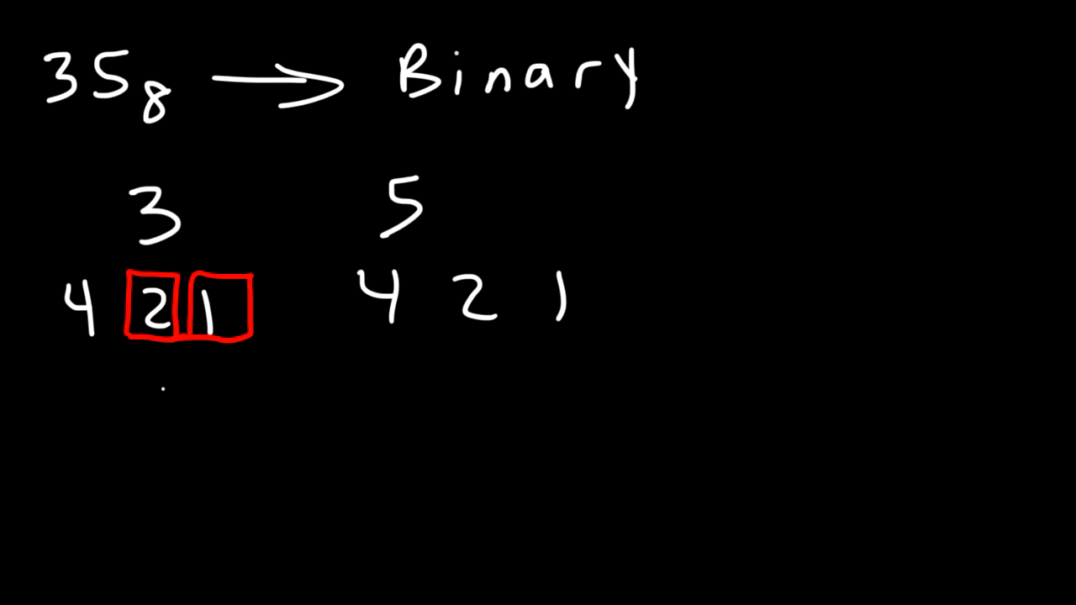
type("11")
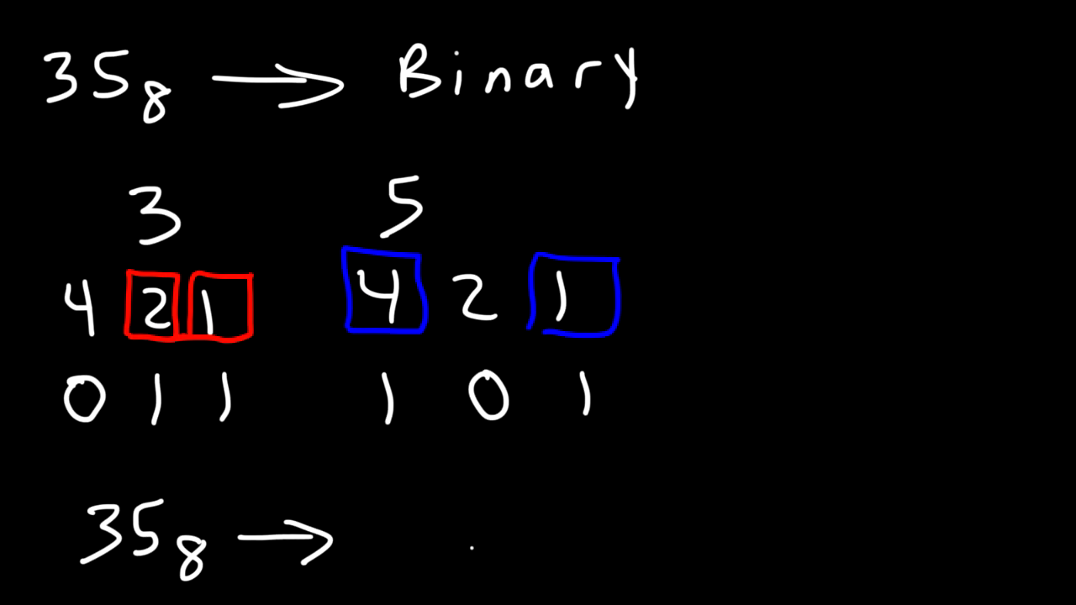
type("011")
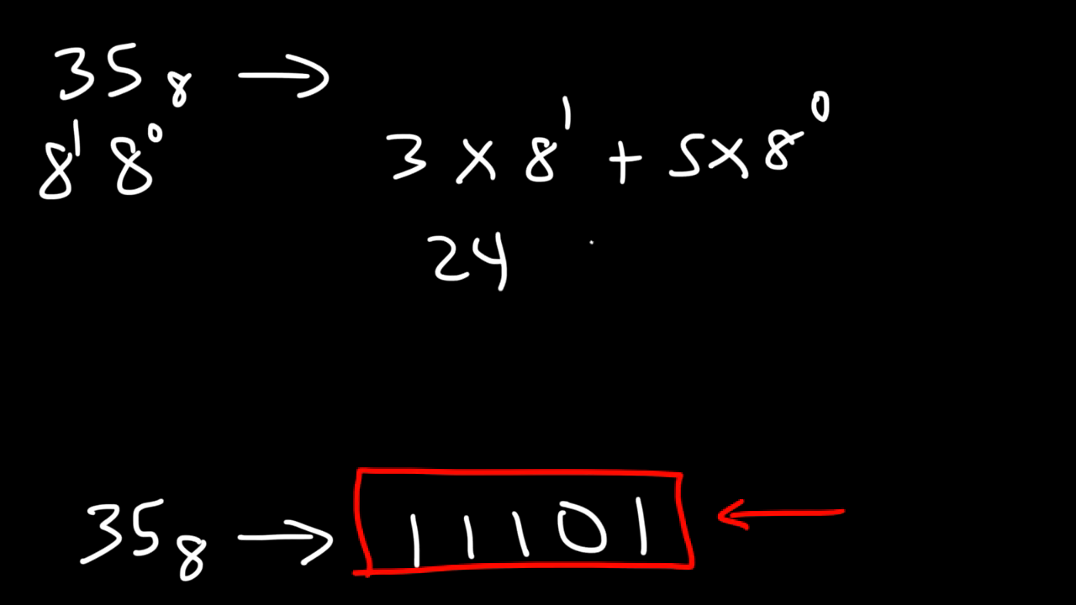
mouse_move(579, 249)
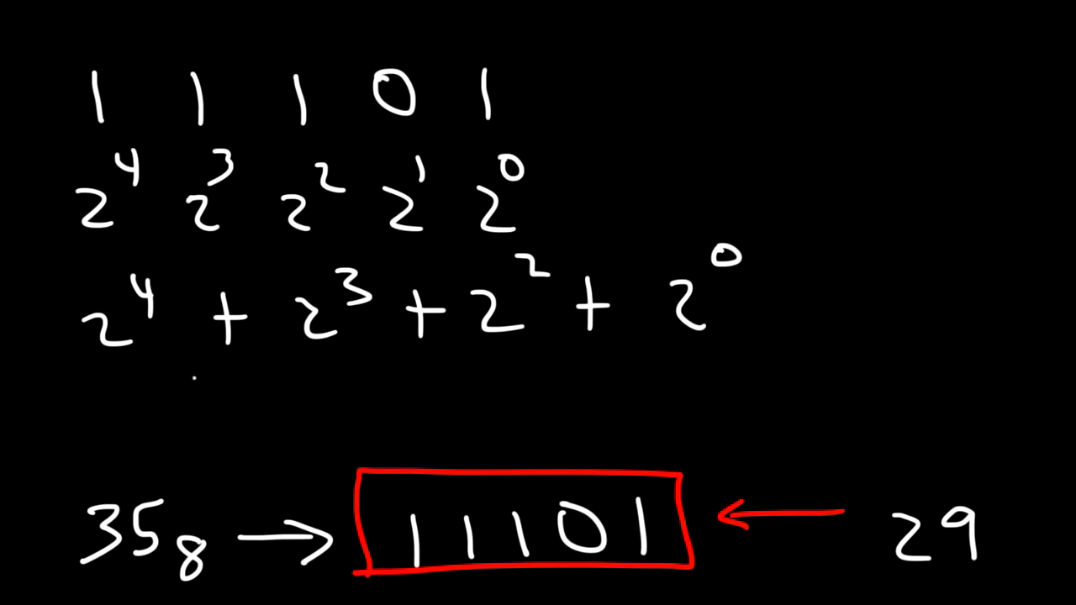
- List 11101 under powers 16…1, sum to 29, and draw the blue divider line
type("16 1")
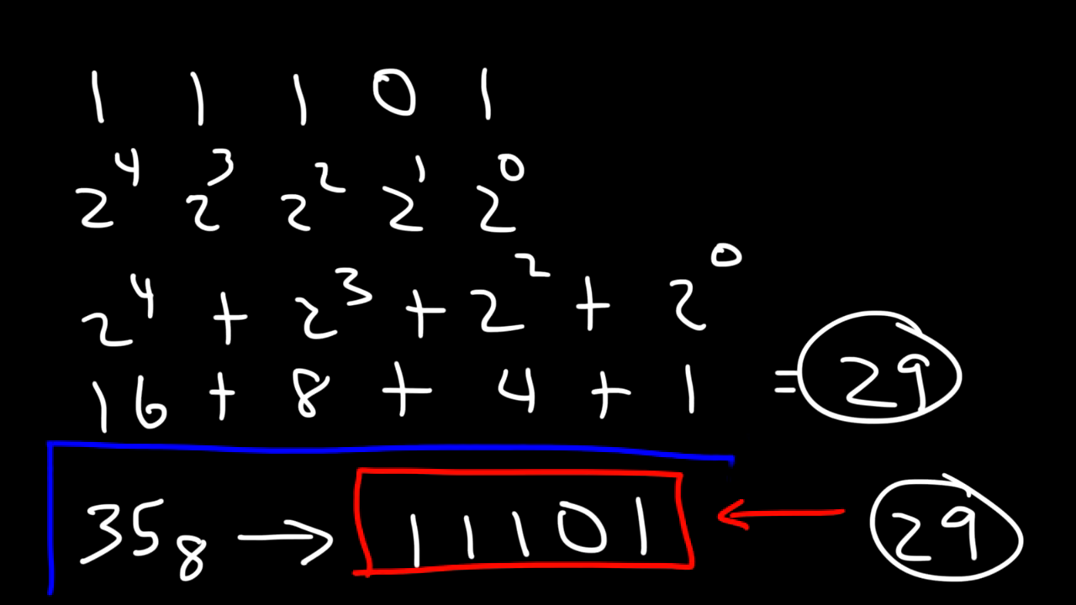
left_click_drag(731, 454, 731, 579)
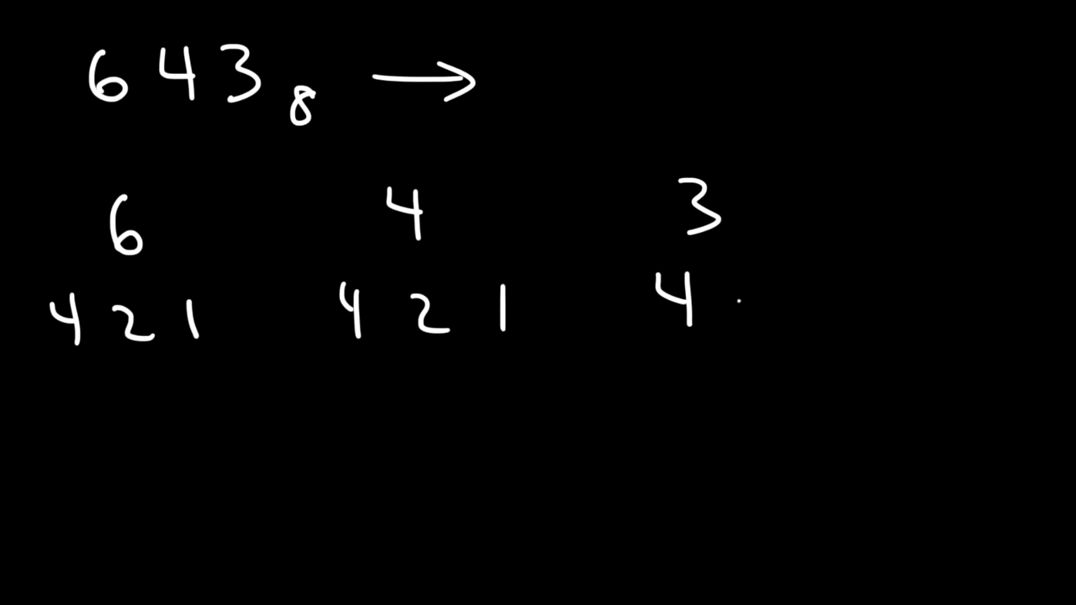
- Put 4-2-1 weights under 6, 4, 3, box the used weights and write bits 110 100 011
type("21")
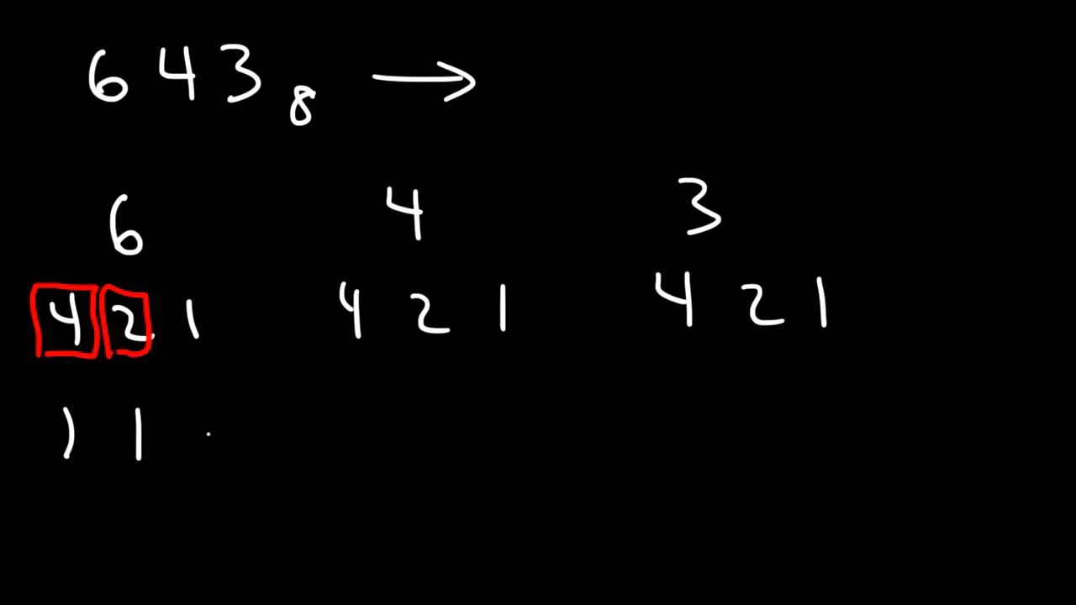
type("0")
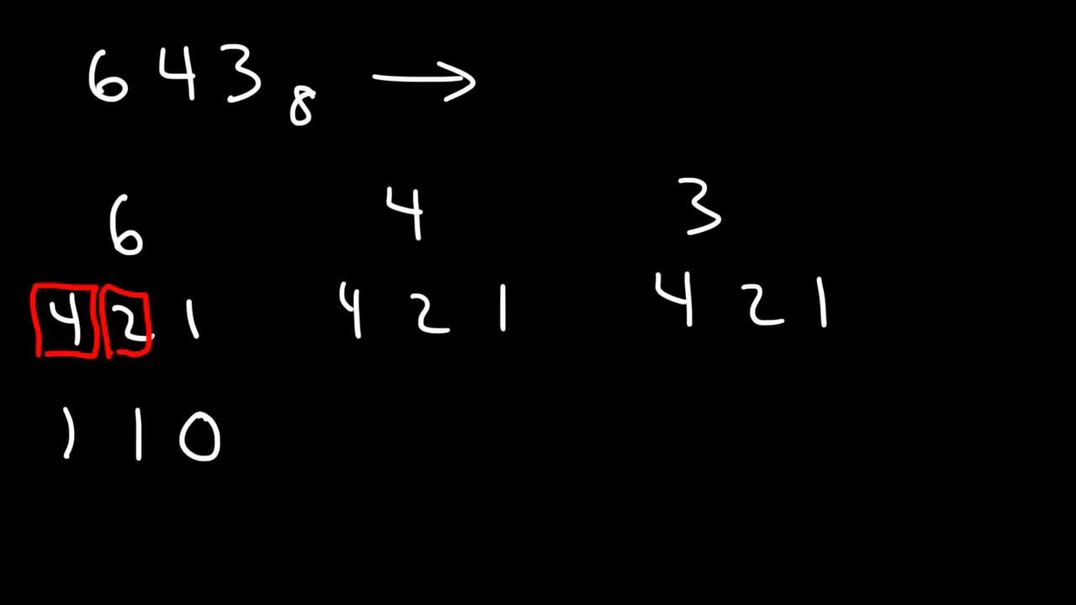
left_click_drag(313, 276, 318, 343)
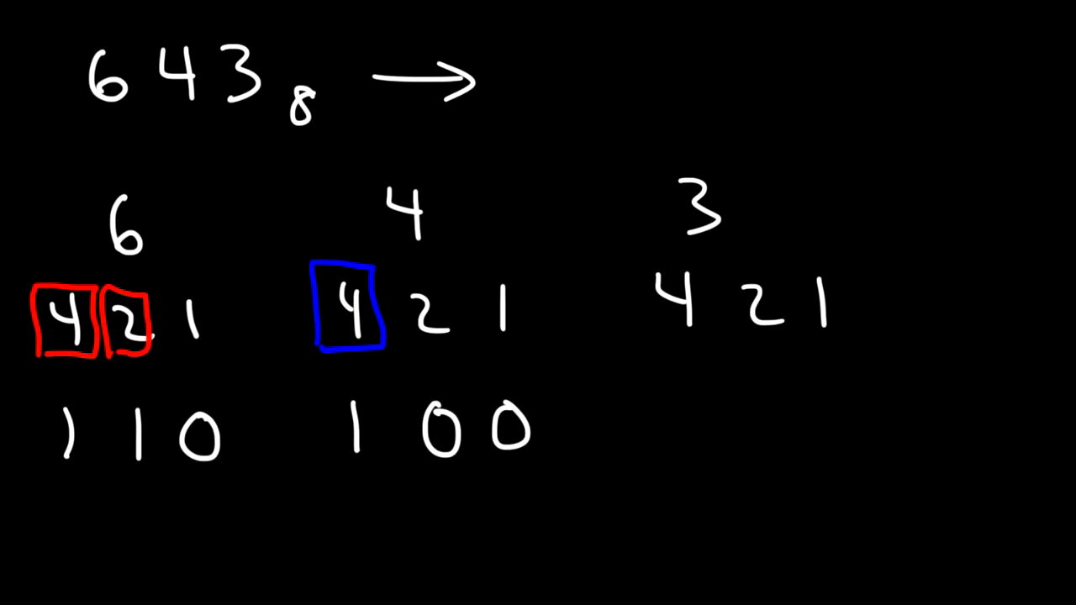
left_click_drag(719, 286, 789, 337)
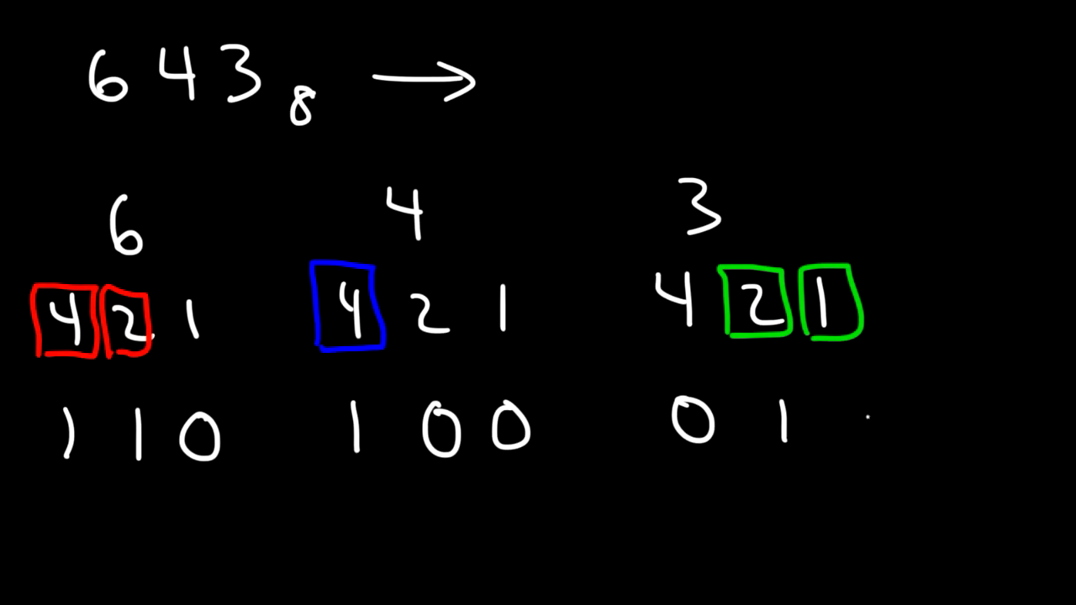
type("1")
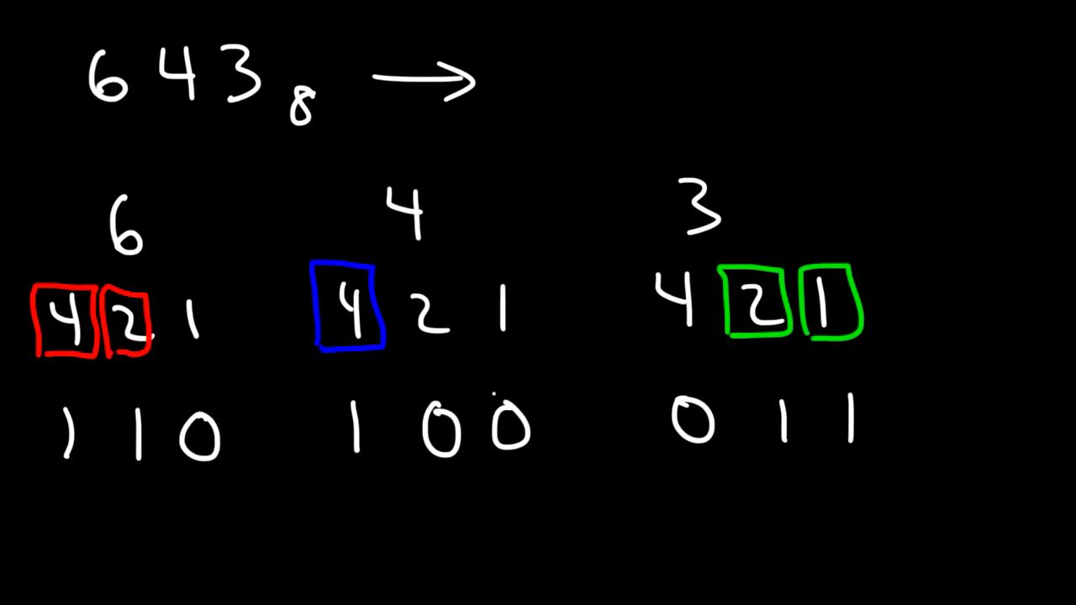
- Box all nine bits together and start the binary answer 110 after the arrow
left_click_drag(34, 370, 37, 479)
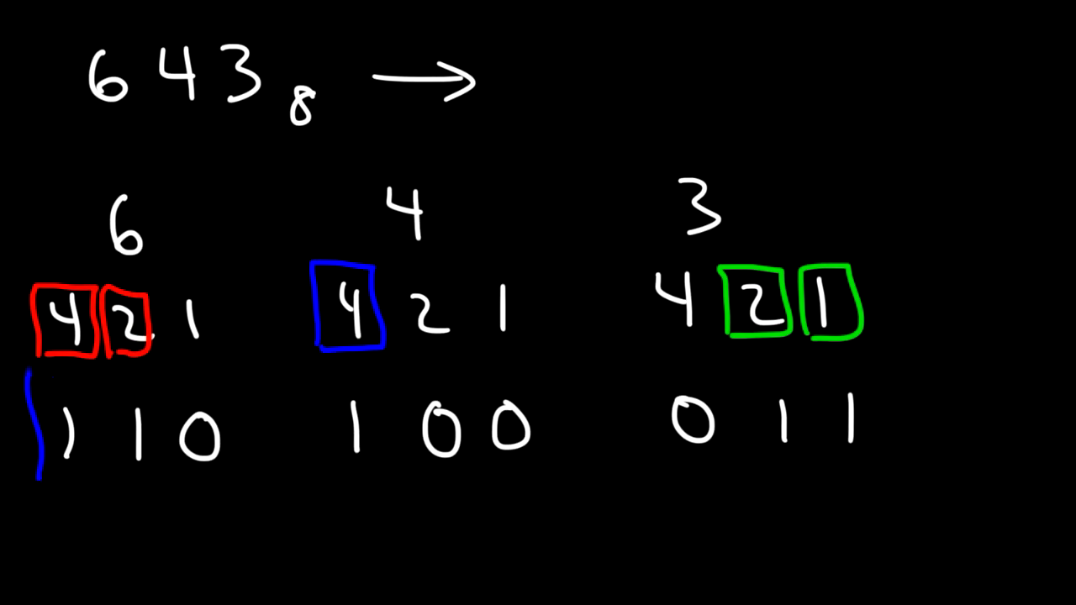
left_click_drag(33, 370, 908, 505)
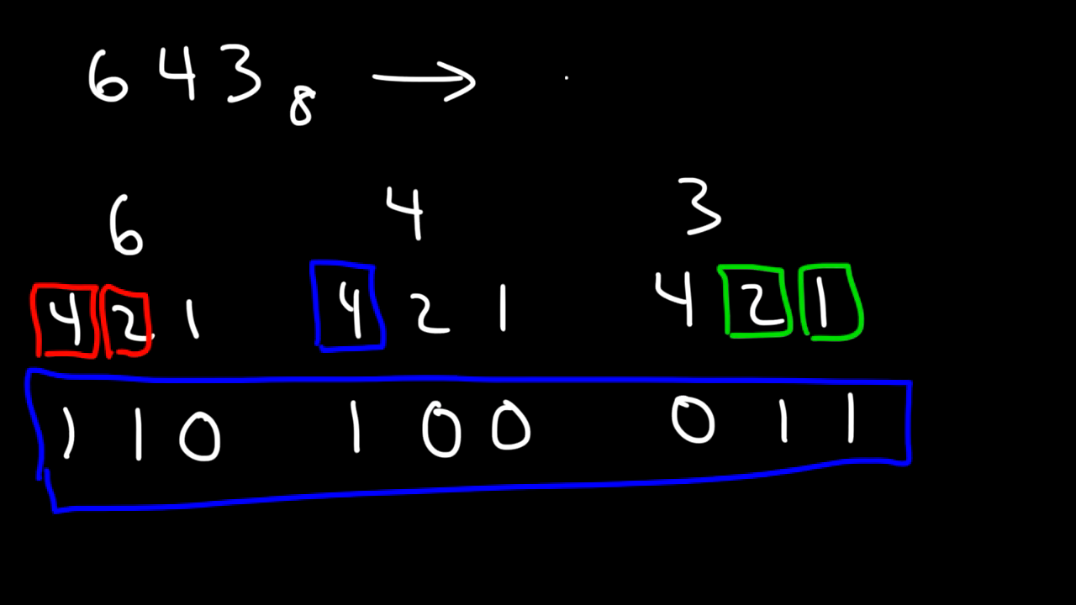
type("1")
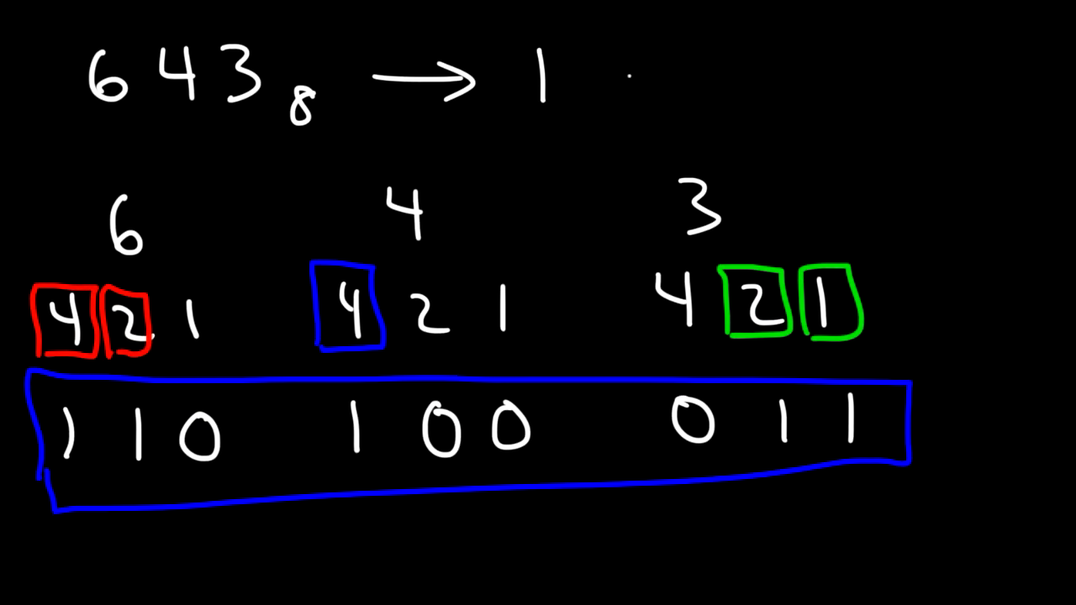
type("110")
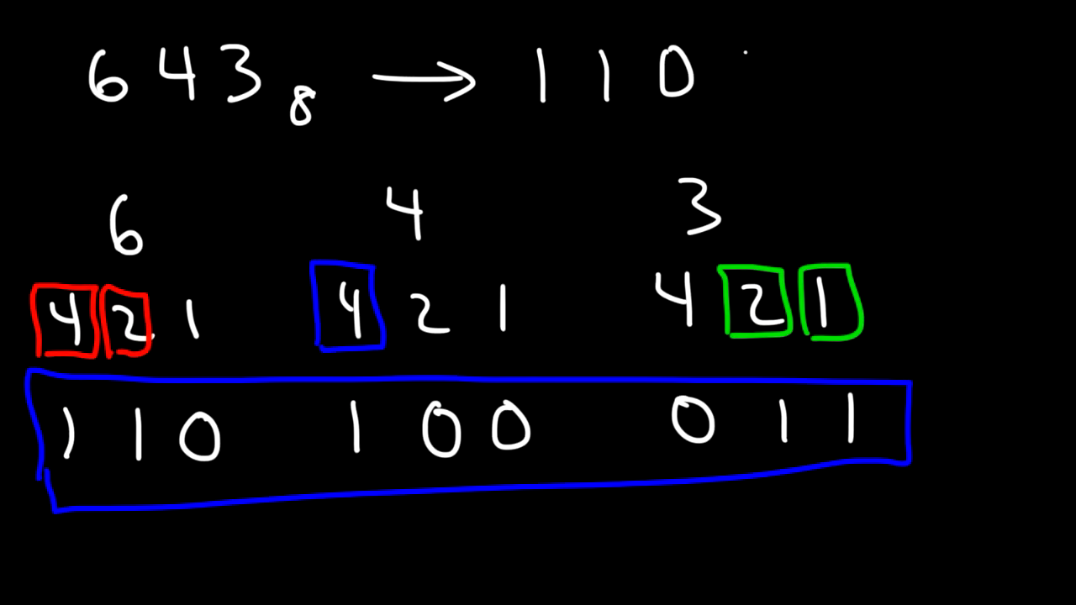